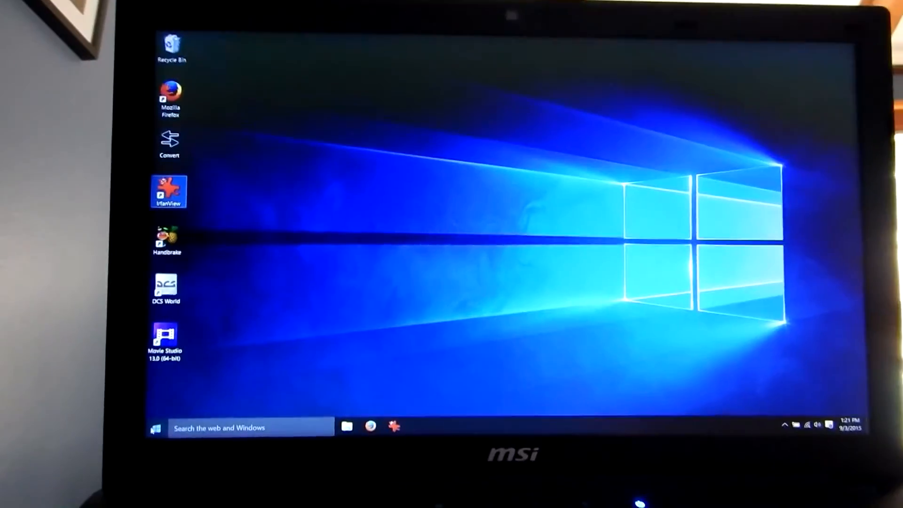
# - Shut down the PC from the Start menu's Power options
pyautogui.click(156, 427)
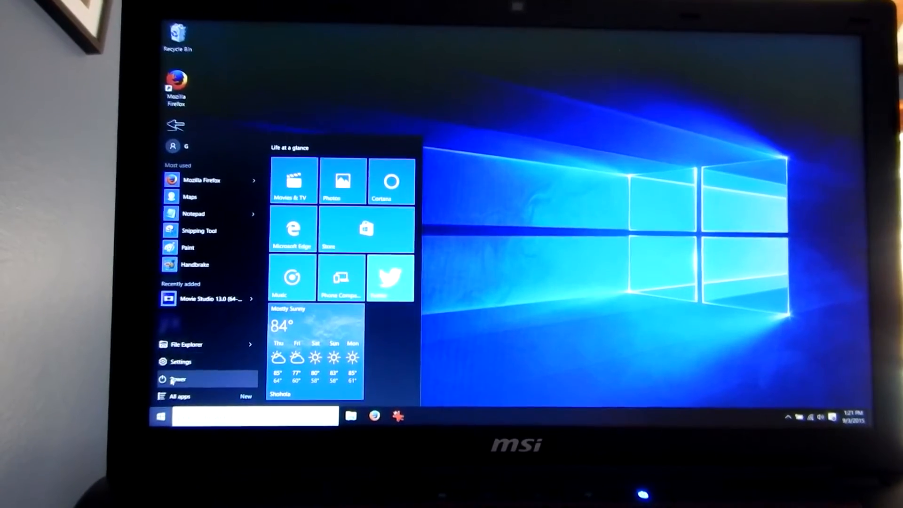
pyautogui.click(177, 378)
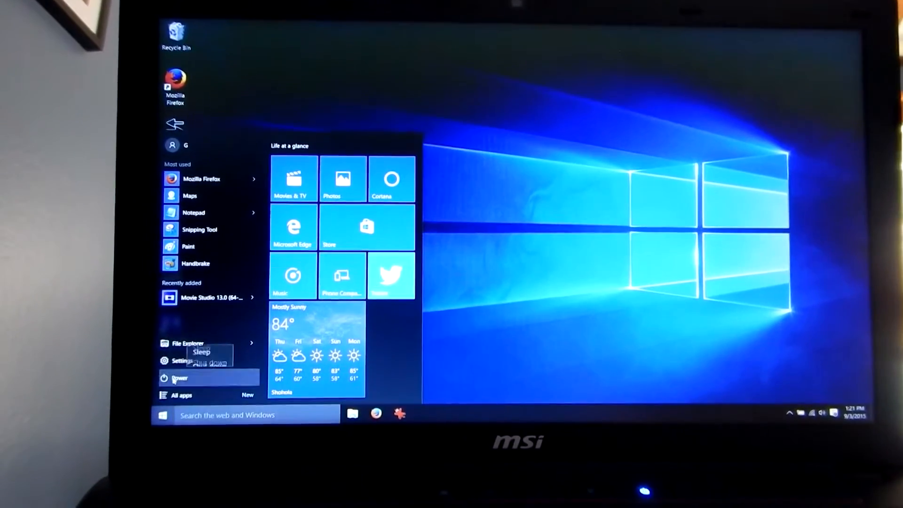
pyautogui.click(180, 377)
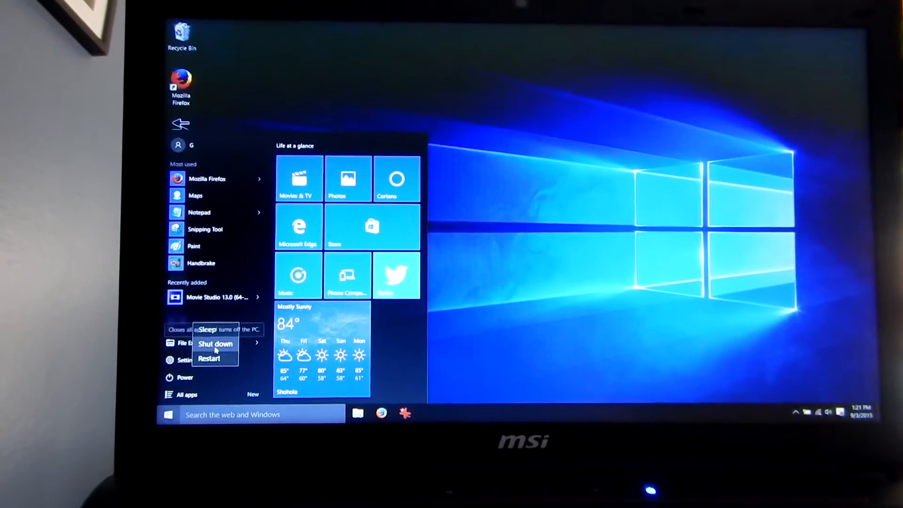
pyautogui.click(214, 344)
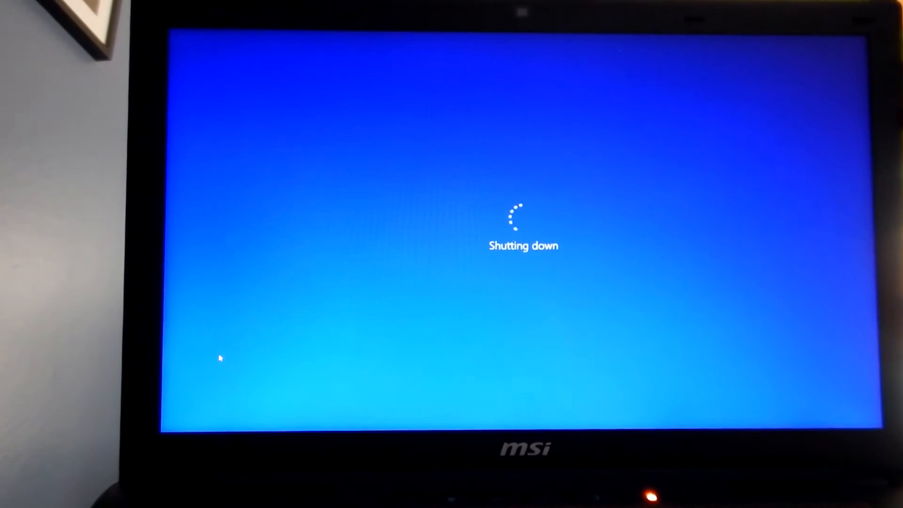